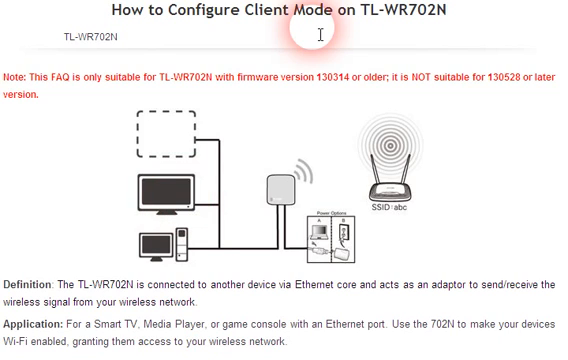
pyautogui.moveTo(444, 14)
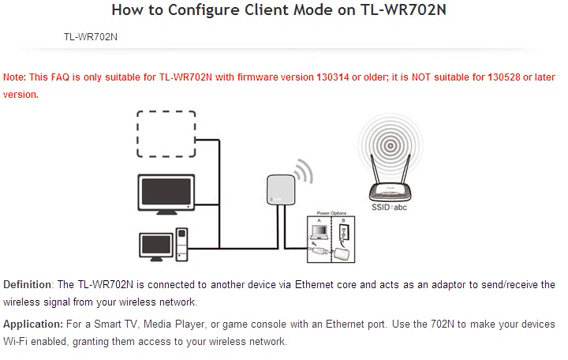
# Read through the TP-Link FAQ on configuring Client Mode for the TL-WR702N
pyautogui.scroll(-3)
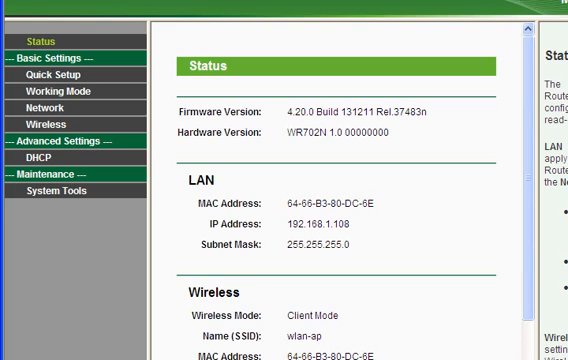
# Run Quick Setup past its introduction and submit Client as the working mode
pyautogui.click(308, 136)
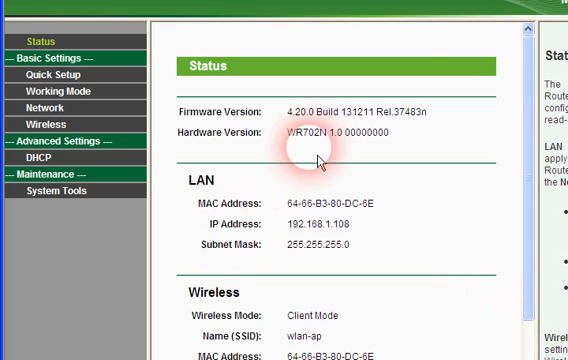
pyautogui.moveTo(316, 316)
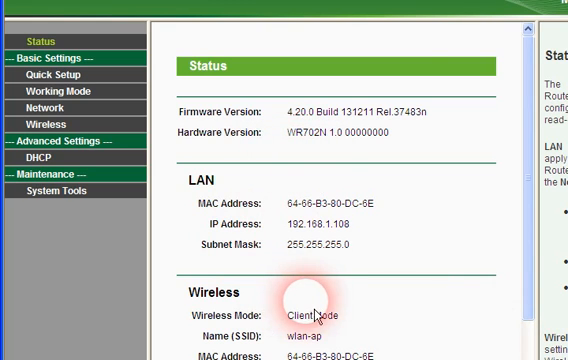
pyautogui.moveTo(46, 74)
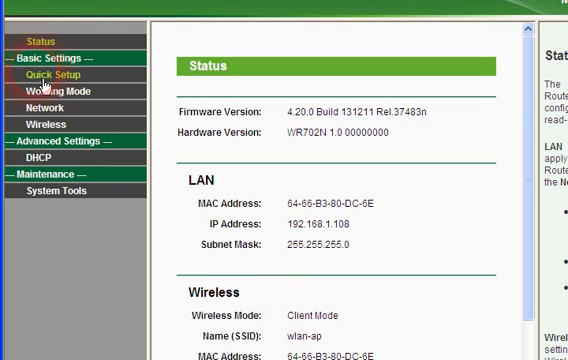
pyautogui.click(50, 74)
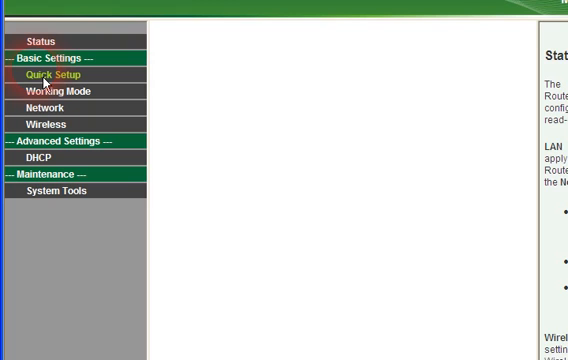
pyautogui.click(46, 74)
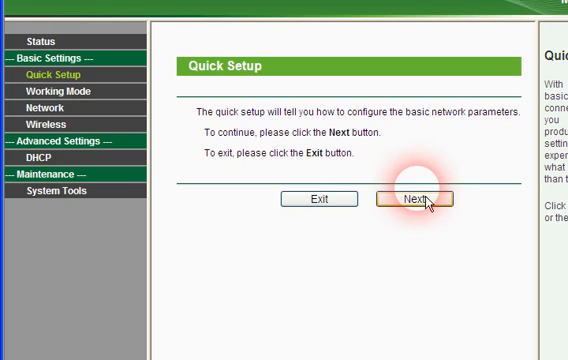
pyautogui.click(420, 198)
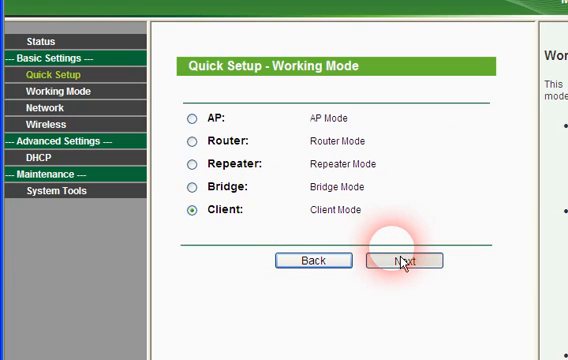
pyautogui.click(410, 260)
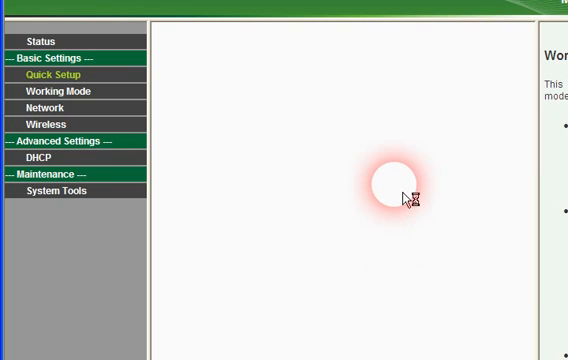
# Survey nearby wireless networks and connect to the wlan-ap access point
pyautogui.click(56, 74)
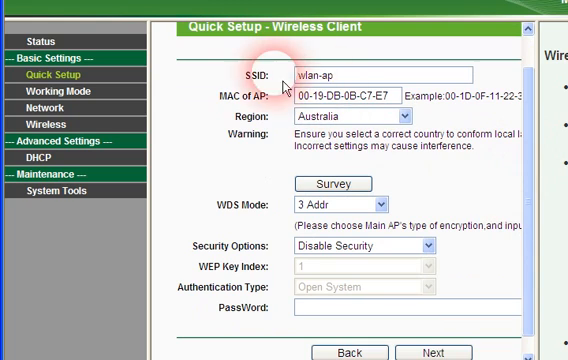
pyautogui.moveTo(316, 150)
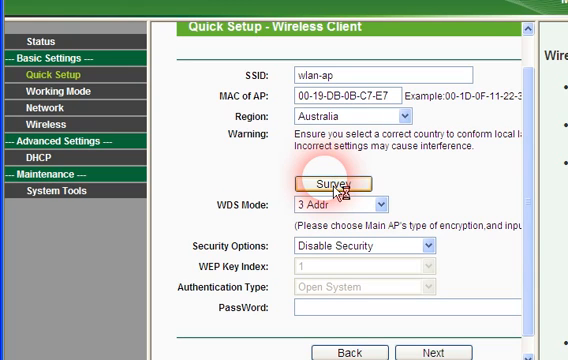
pyautogui.click(340, 184)
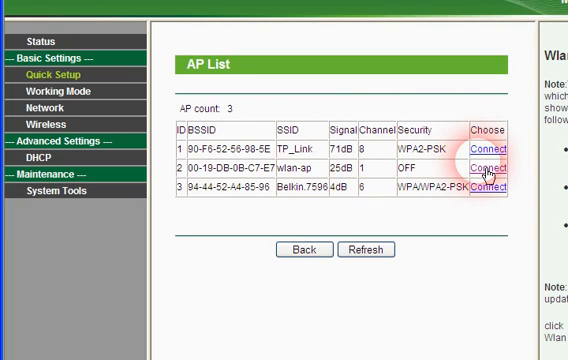
pyautogui.click(484, 166)
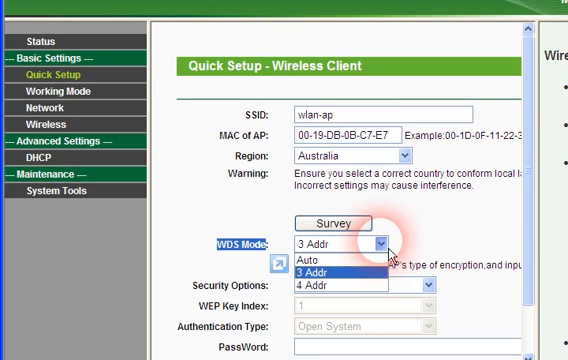
pyautogui.moveTo(356, 280)
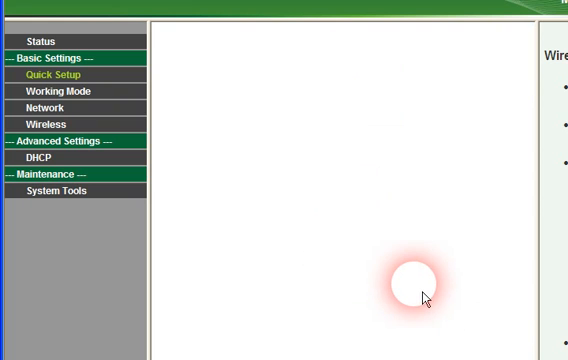
pyautogui.moveTo(432, 260)
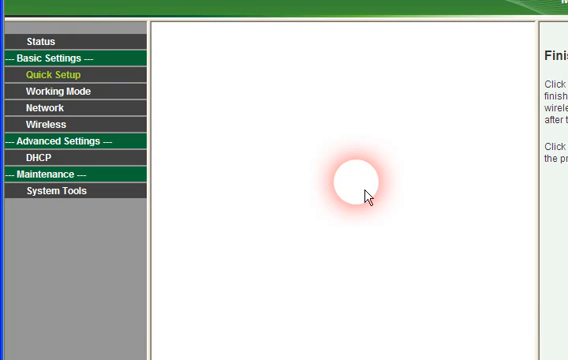
# Finish Quick Setup so the wireless client settings are saved and applied
pyautogui.click(56, 74)
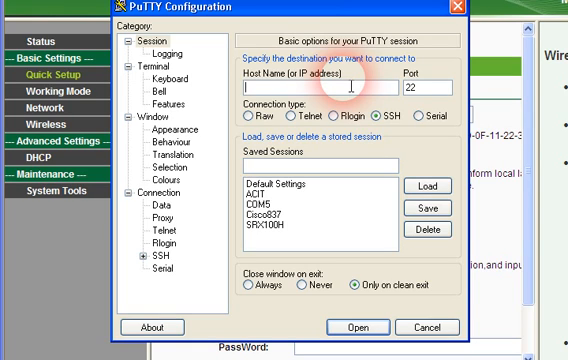
# Connect PuTTY over SSH to 192.168.1.128 and log in to the JUNOS prompt
pyautogui.write('192.1')
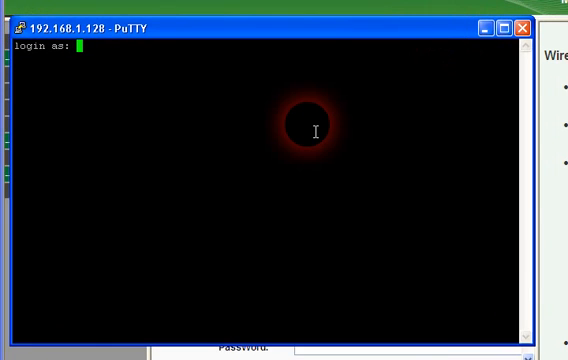
pyautogui.write('o')
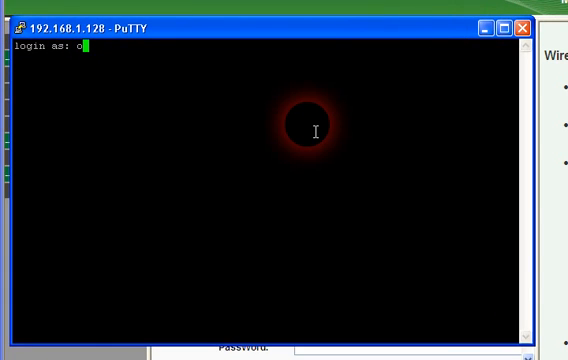
pyautogui.write('urnet')
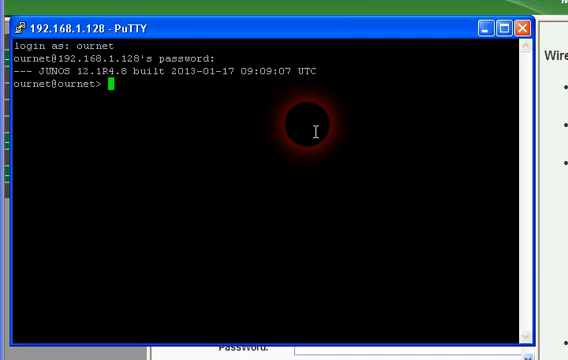
# Run 'show version' and 'show interfaces terse' on the SRX
pyautogui.write('show version')
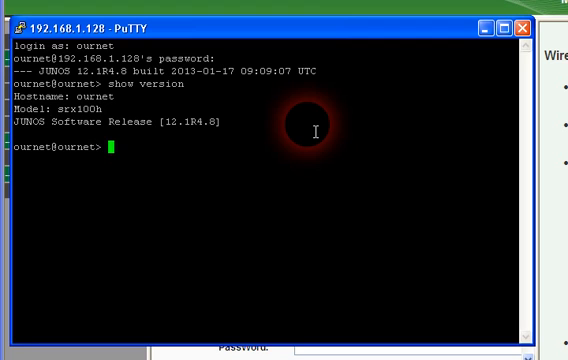
pyautogui.write('show interfaces t')
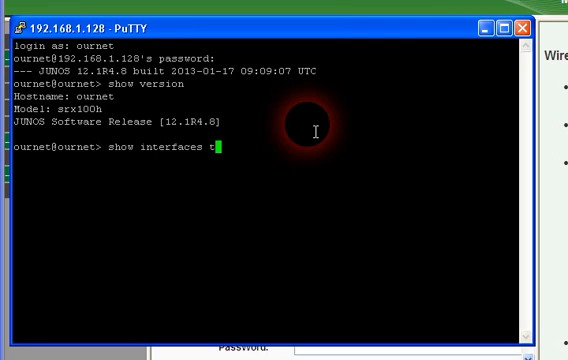
pyautogui.write('erse')
pyautogui.write('ping 8.8.8.8')
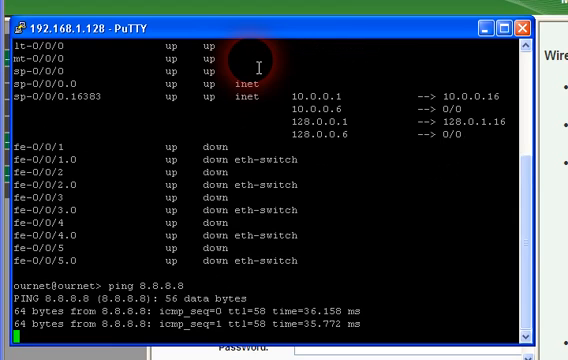
# Stop the 8.8.8.8 ping with its statistics, then ping yahoo.com and confirm replies
pyautogui.press('ctrl+c')
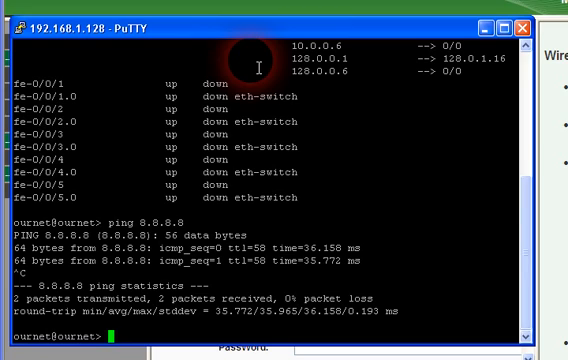
pyautogui.write('p9')
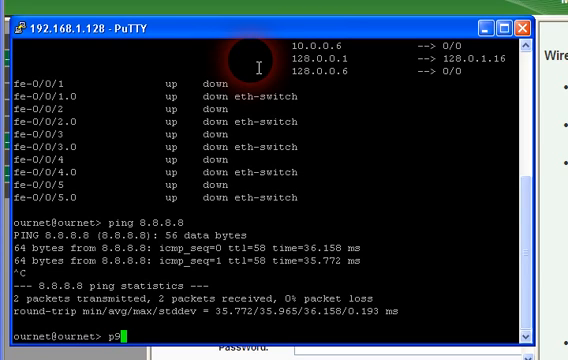
pyautogui.write('ing')
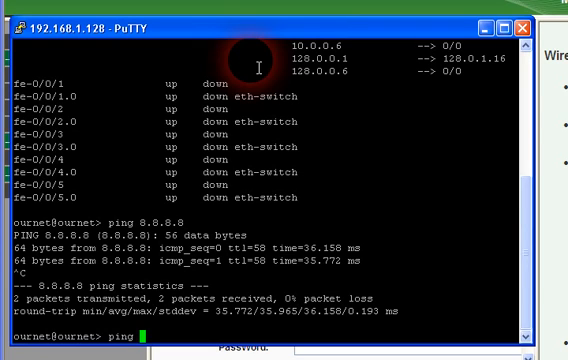
pyautogui.write('ya')
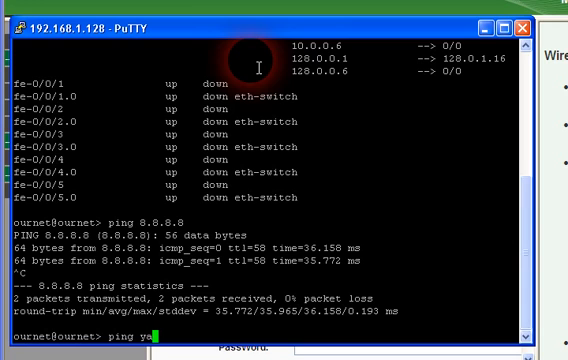
pyautogui.write('hoo.com')
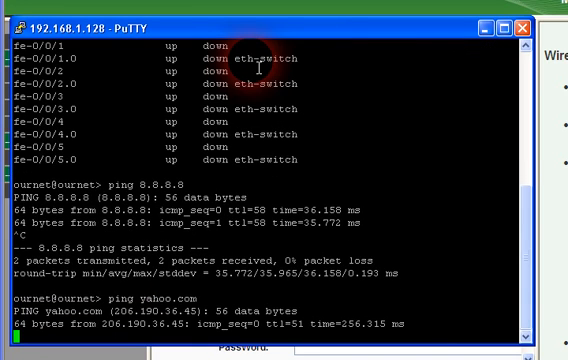
pyautogui.scroll(-3)
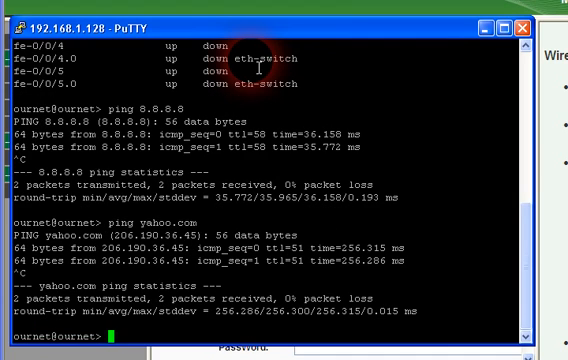